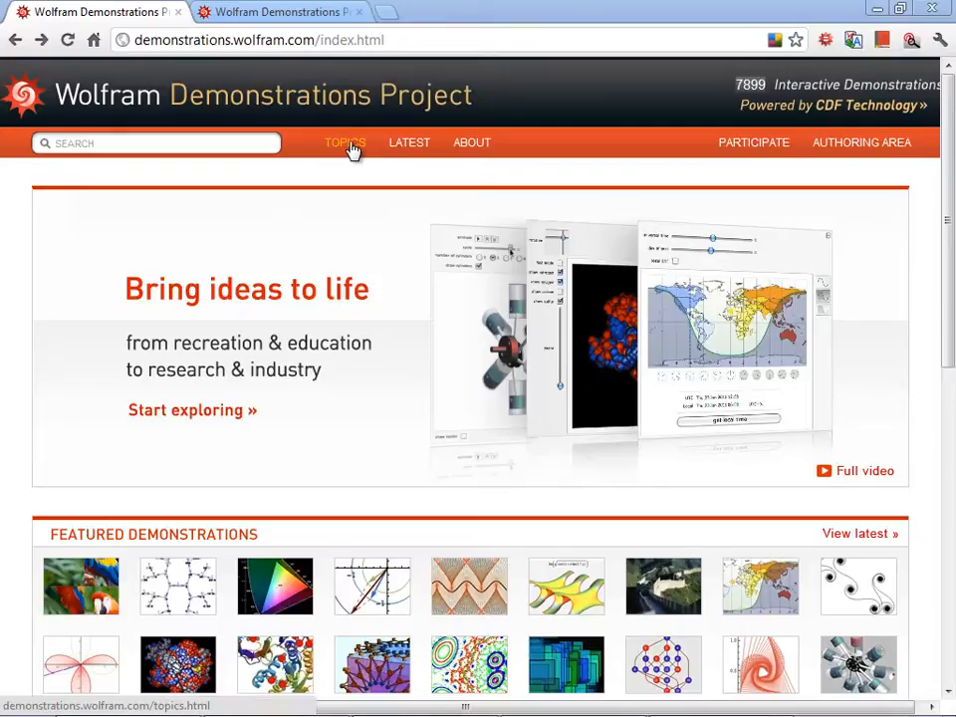
Step: Expand Physical Sciences and then Chemistry on the topics page to list its subtopics
left_click(346, 142)
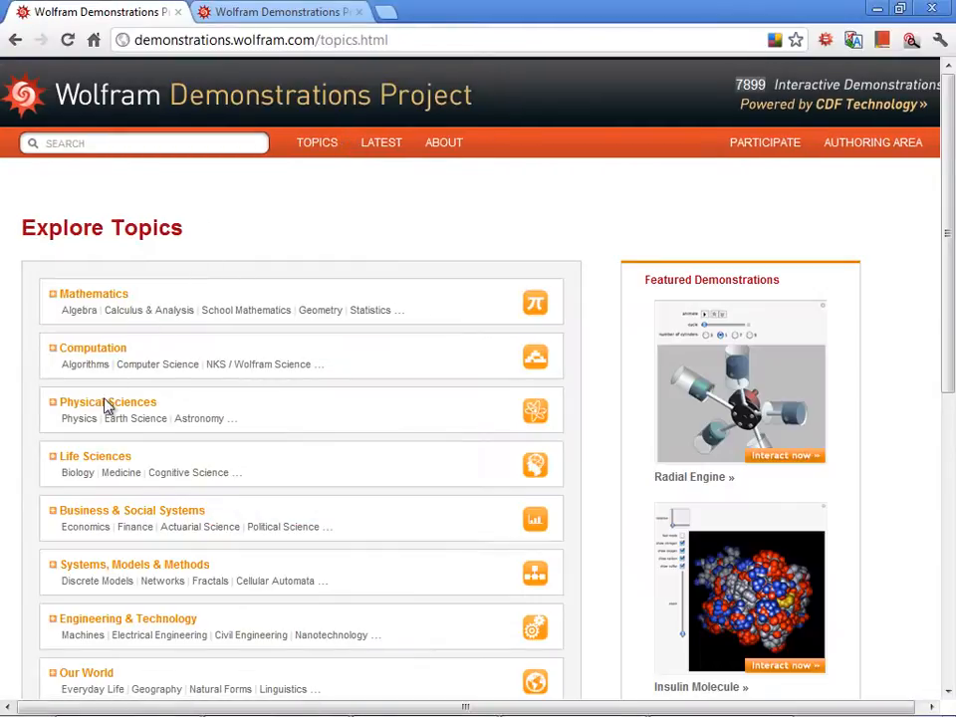
left_click(108, 403)
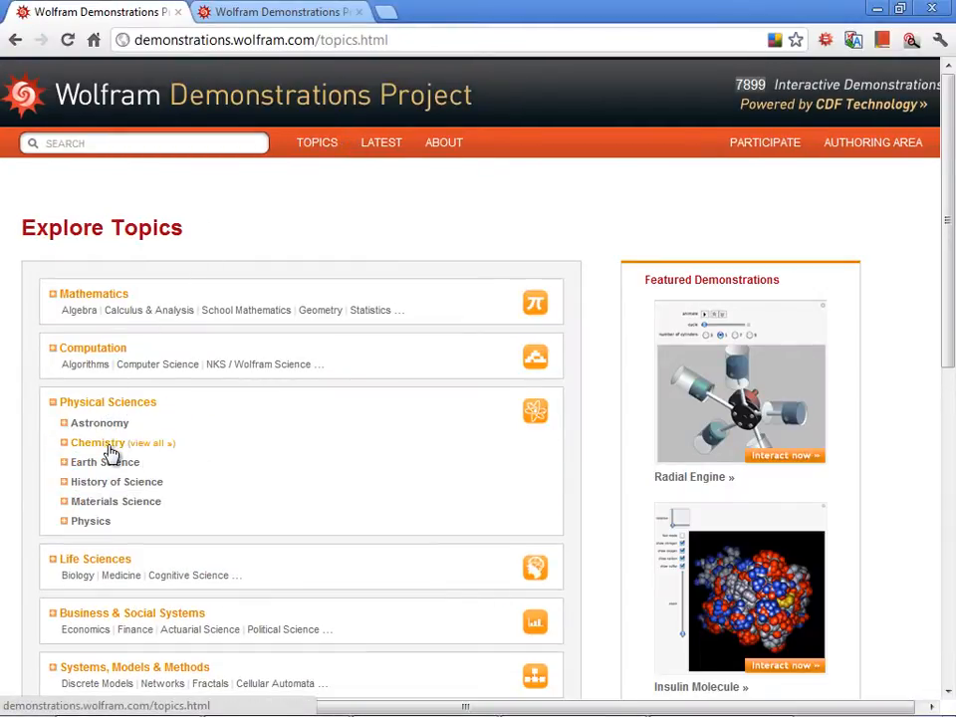
left_click(96, 442)
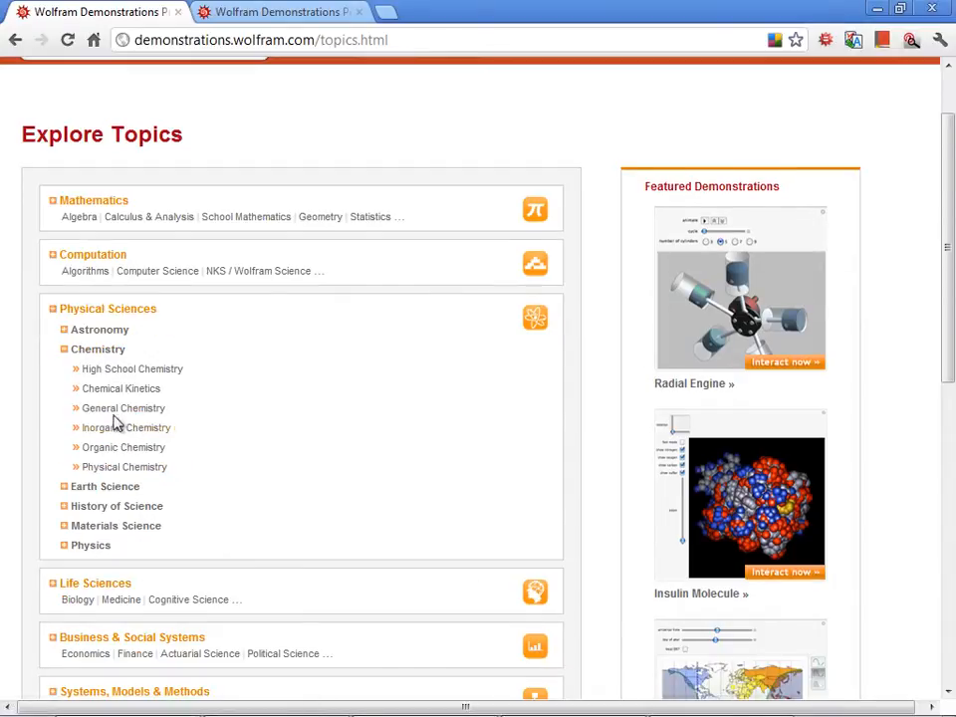
mouse_move(110, 446)
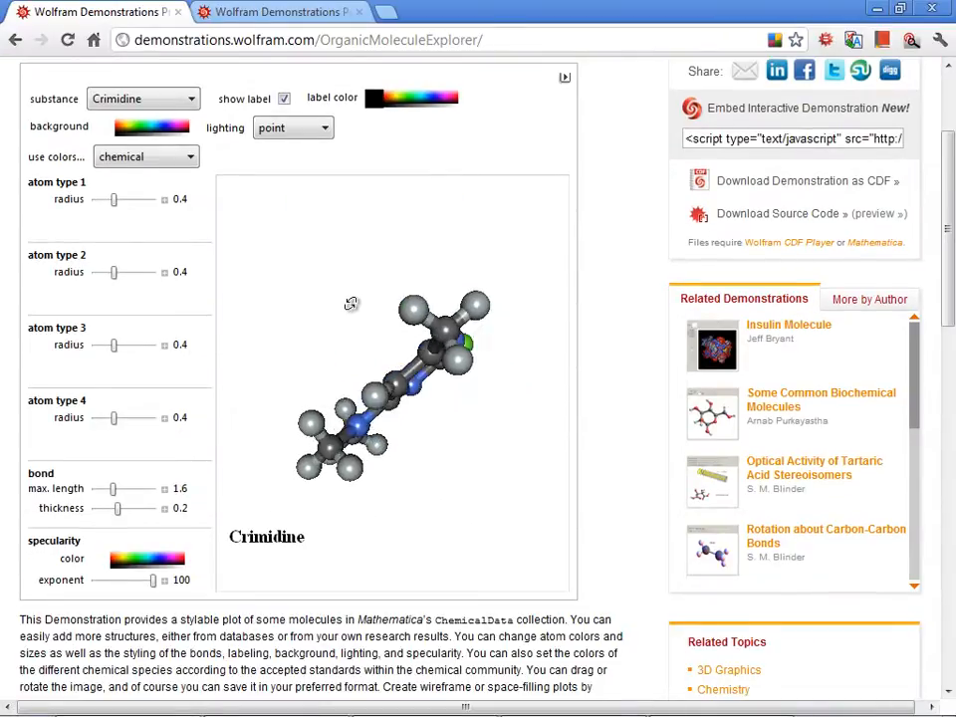
Step: Choose L-Phenylalanine from the substance list so the explorer shows that molecule
left_click(144, 98)
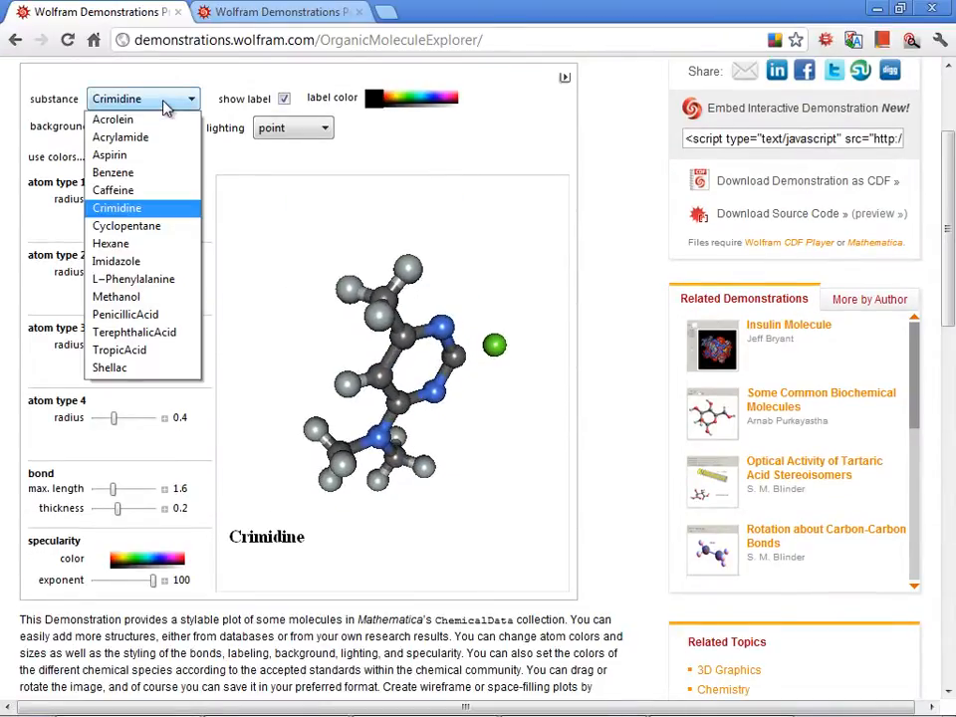
left_click(131, 279)
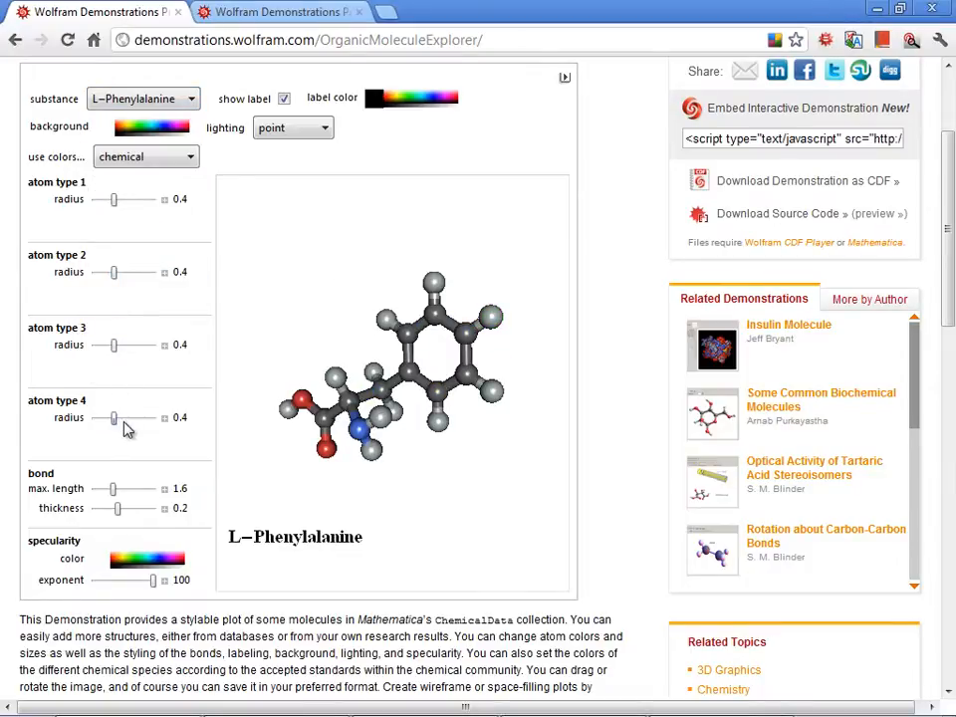
left_click_drag(111, 418, 135, 418)
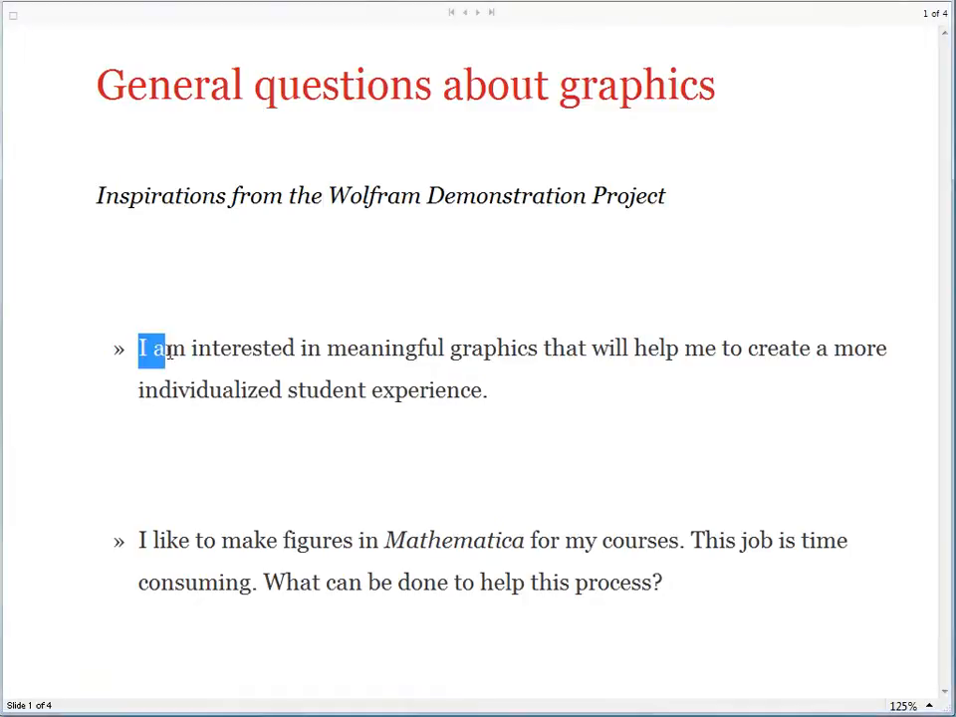
Step: Highlight the two graphics questions on the slide, then view the home page's Featured Demonstrations
left_click_drag(140, 347, 488, 388)
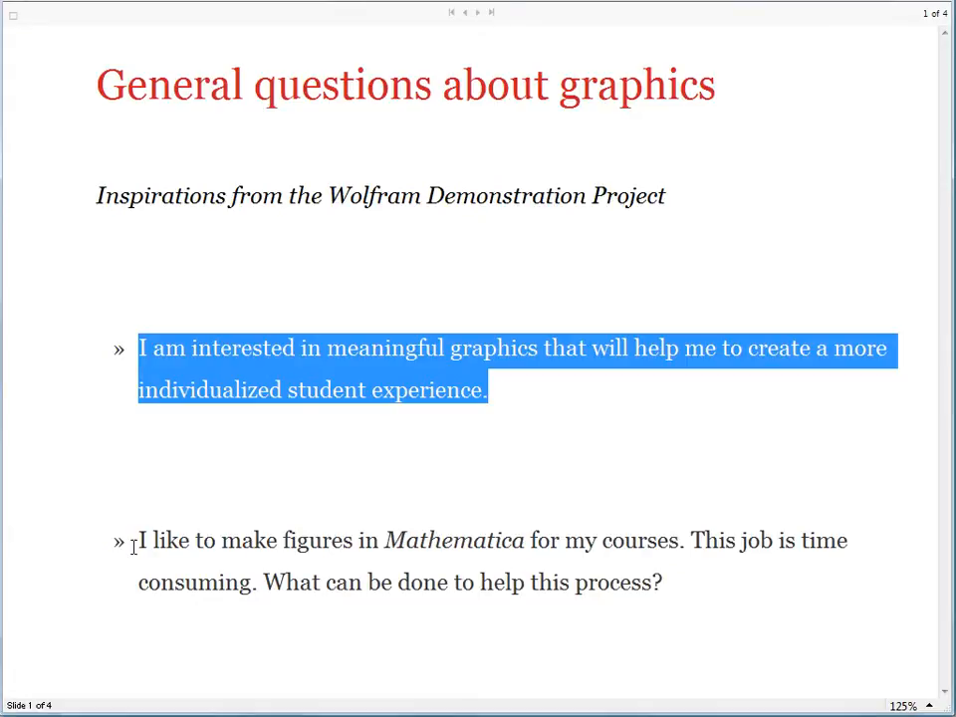
left_click_drag(139, 542, 662, 582)
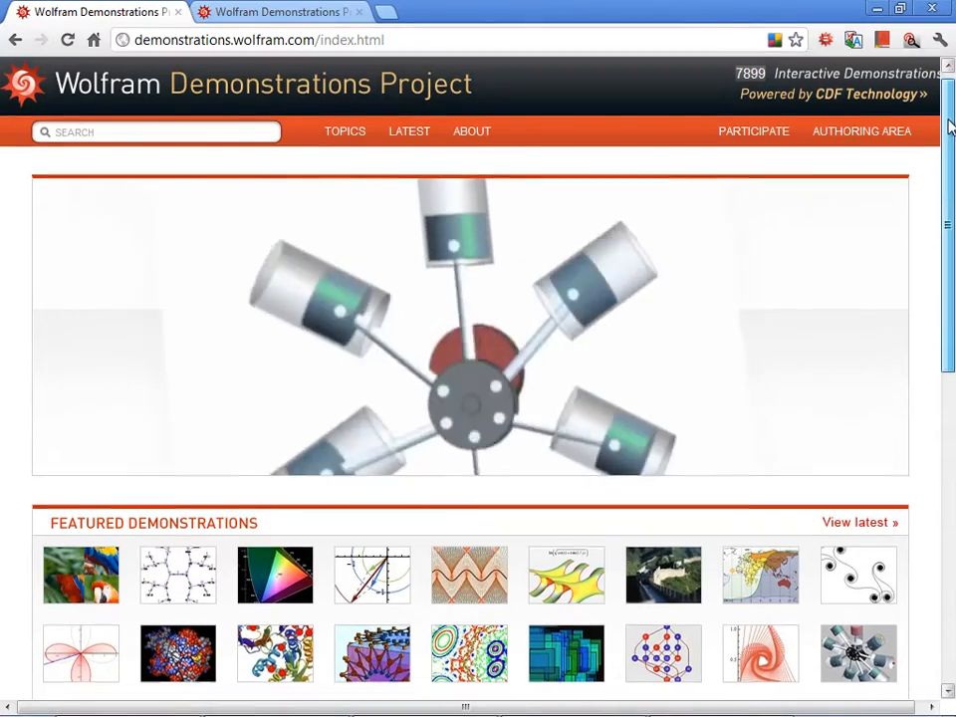
scroll("down", 3)
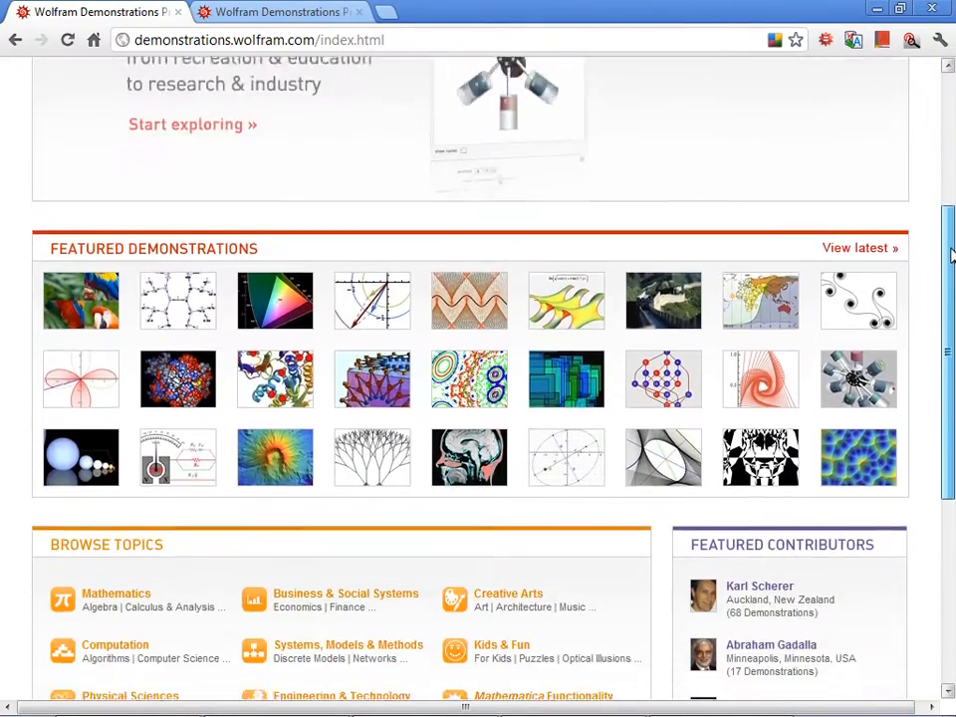
scroll("up", 3)
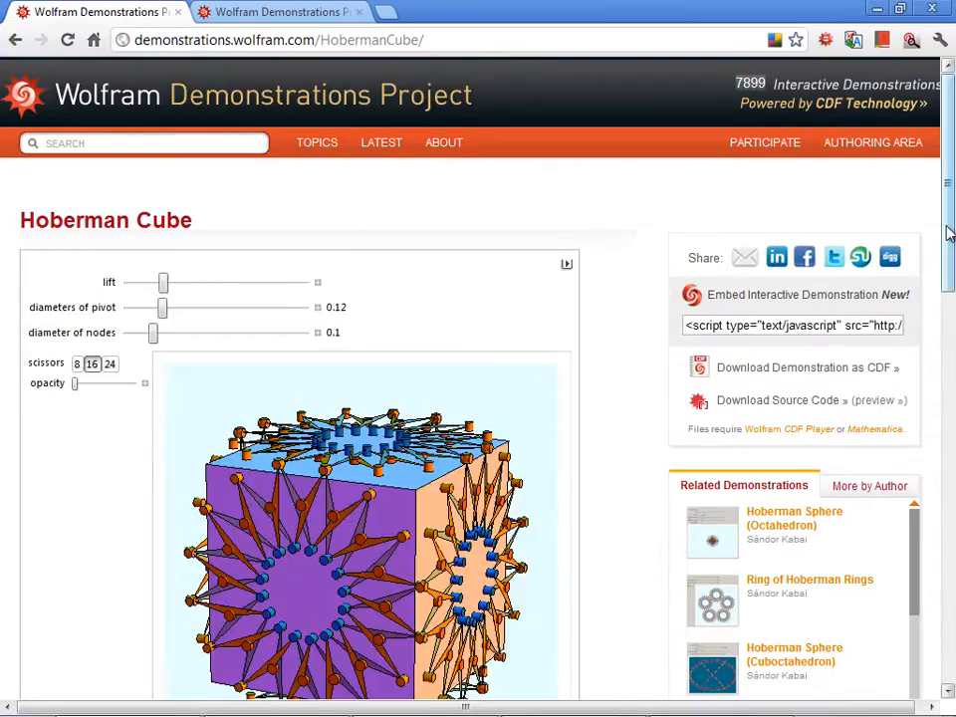
Step: Make the Hoberman Cube faces more transparent and raise the lift to expand the rings outward
scroll("down", 3)
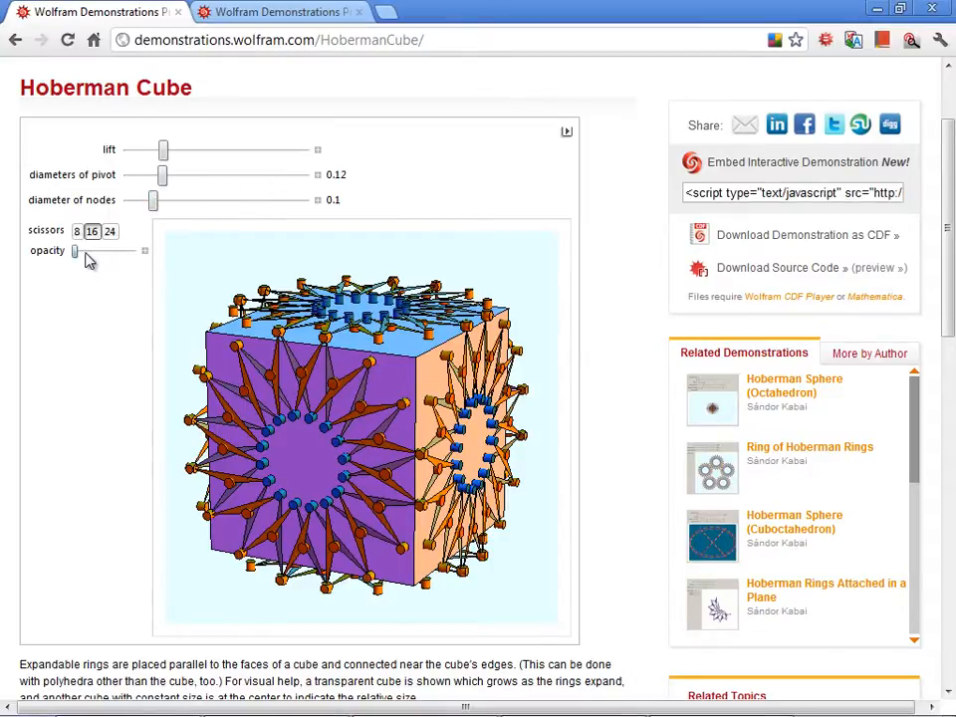
left_click_drag(76, 251, 117, 251)
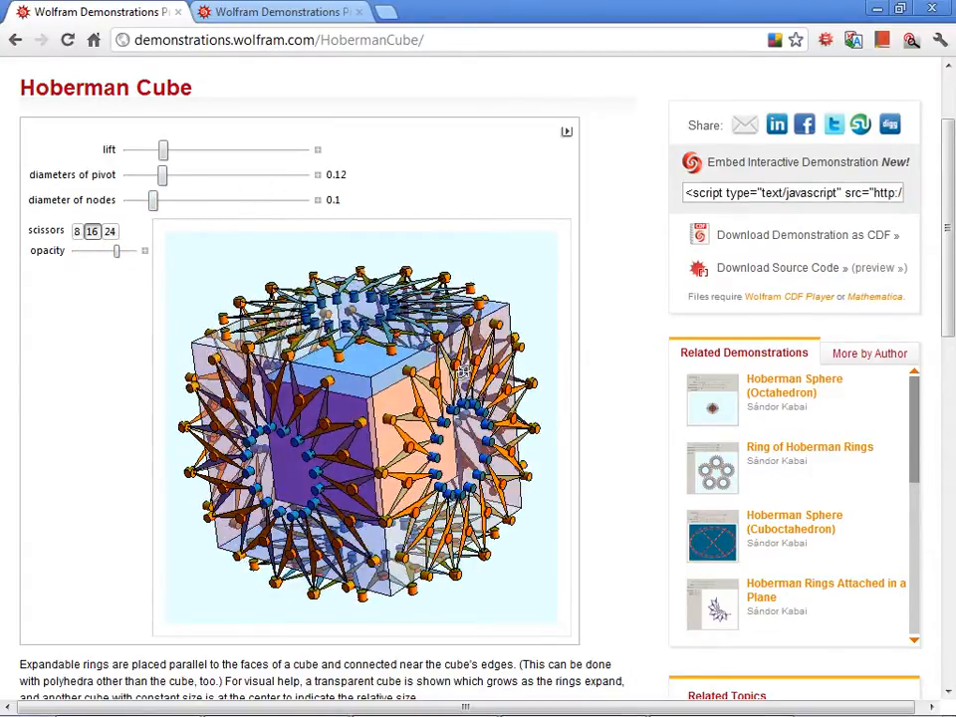
left_click_drag(163, 150, 164, 150)
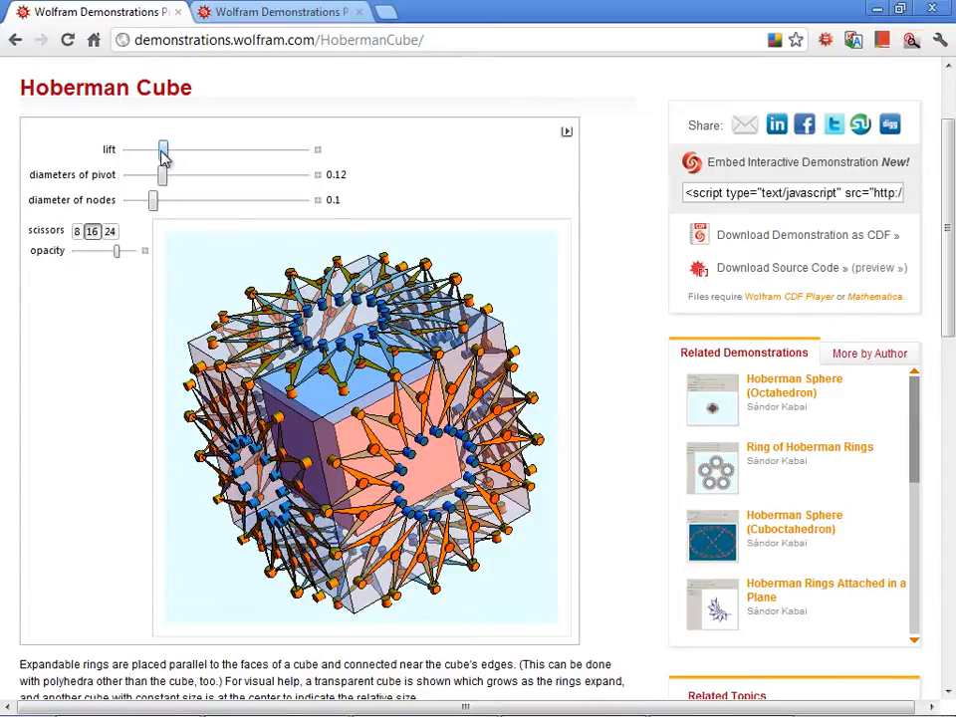
left_click_drag(163, 149, 203, 149)
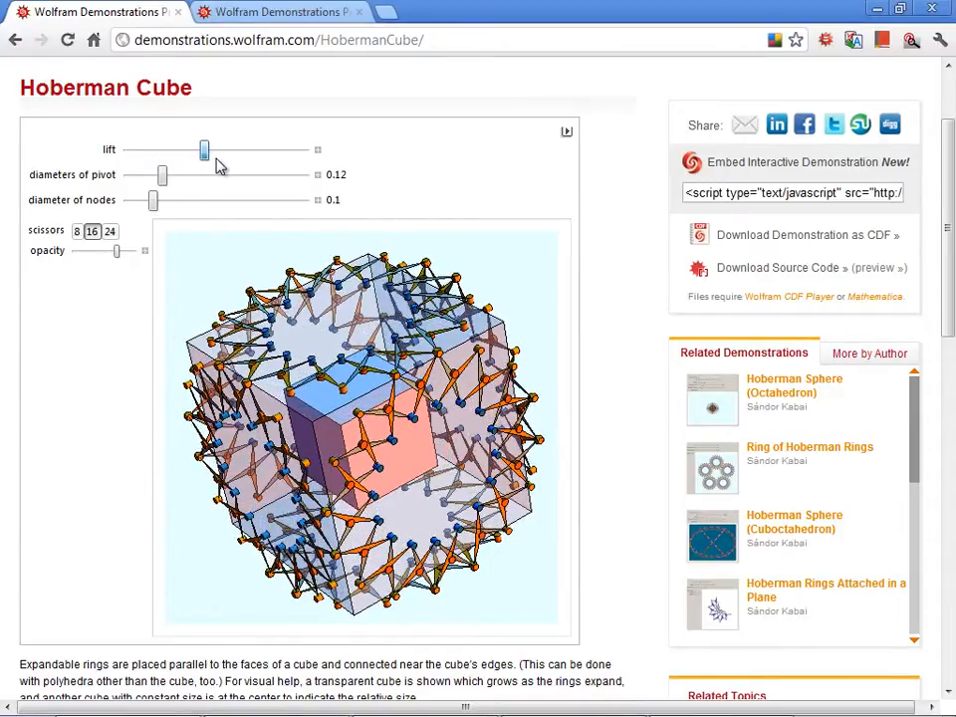
left_click_drag(203, 149, 241, 150)
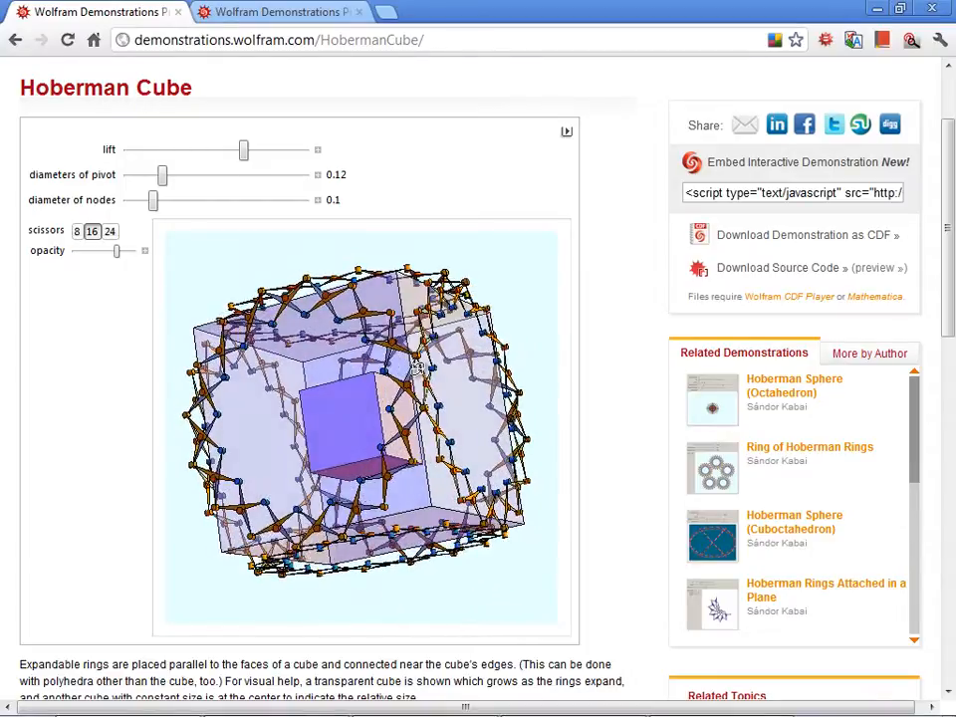
Step: Lower the lift so the rings spread wide open and select the embed script code
left_click_drag(243, 149, 203, 150)
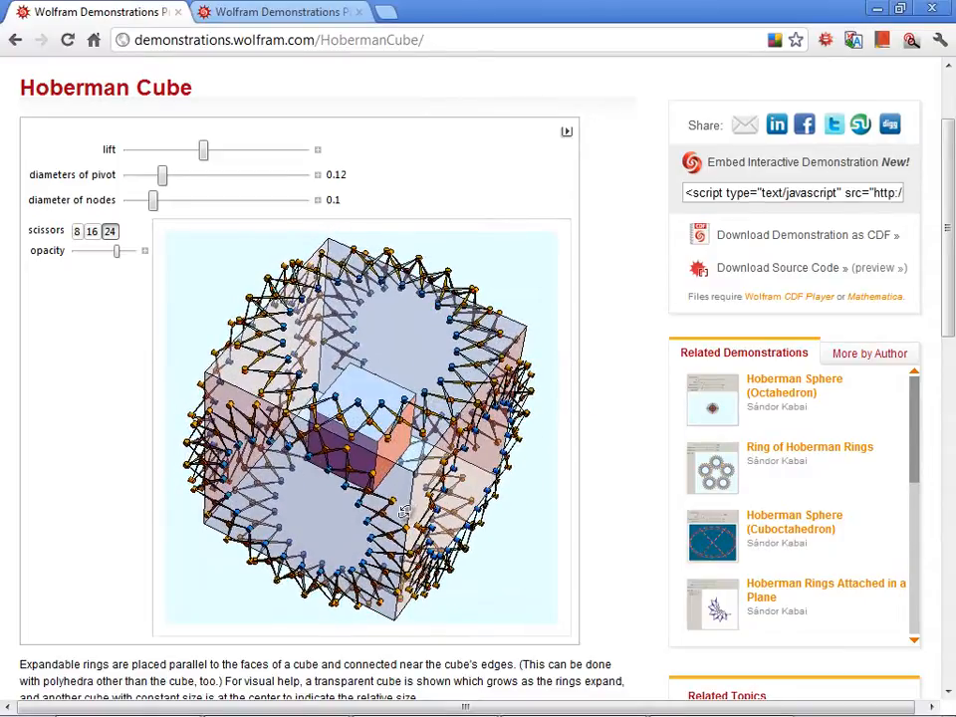
left_click_drag(203, 150, 191, 149)
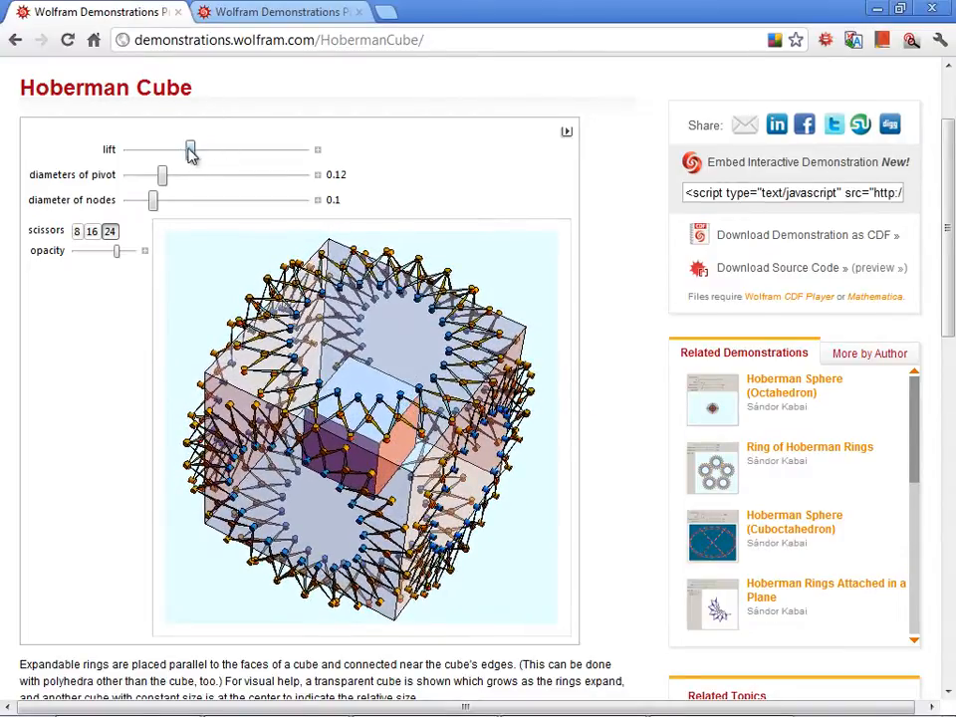
left_click_drag(189, 149, 159, 149)
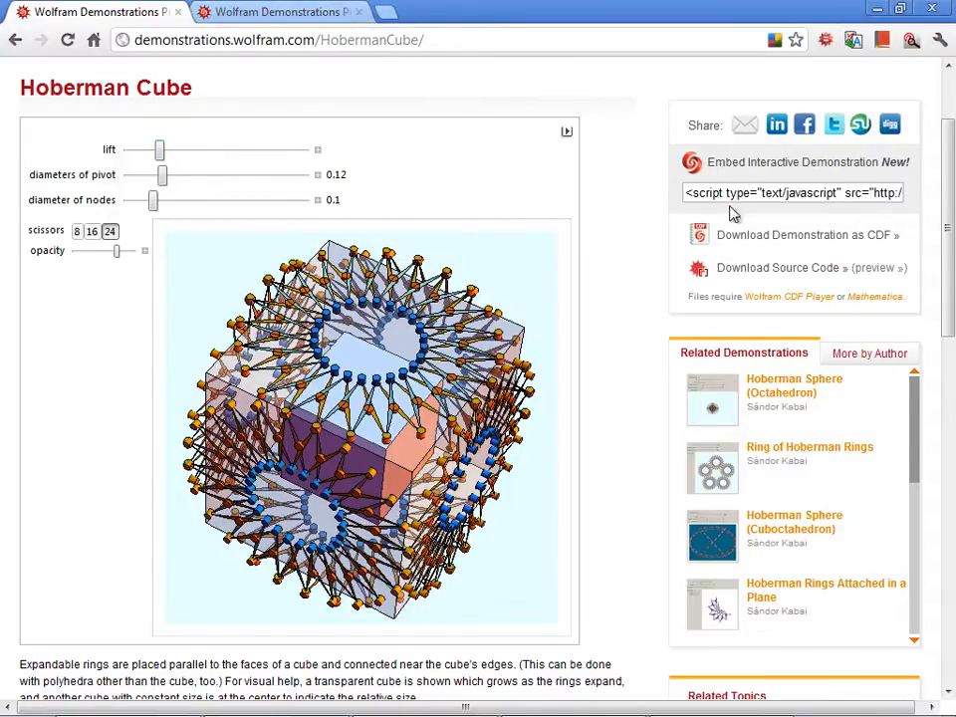
left_click(793, 192)
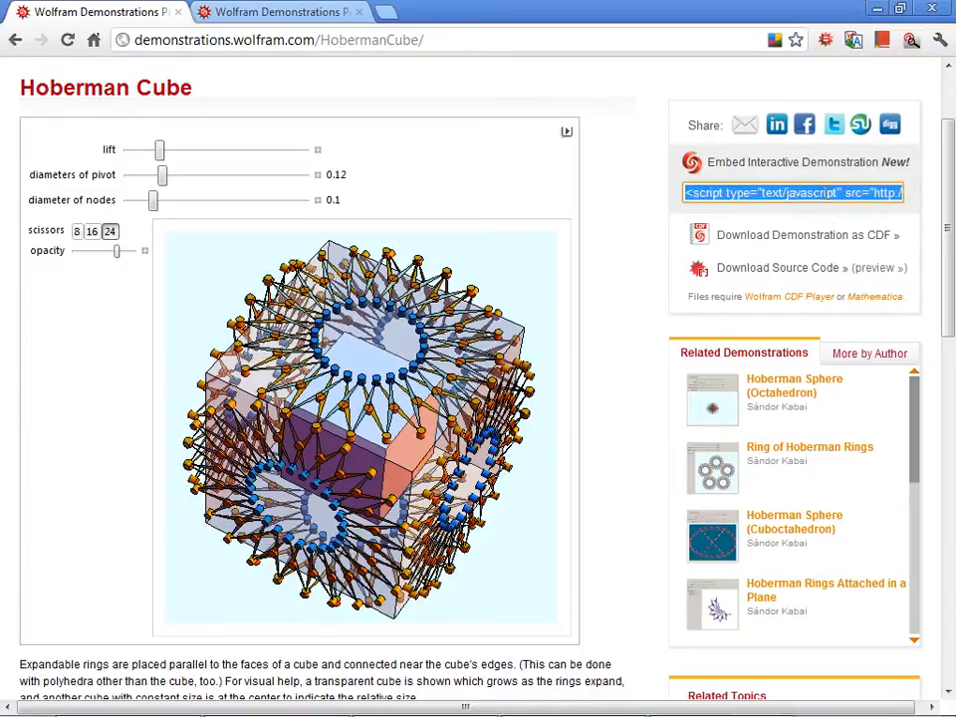
Step: Show the Graphene Brillouin Zone demonstration and bring its description text into view
left_click(279, 12)
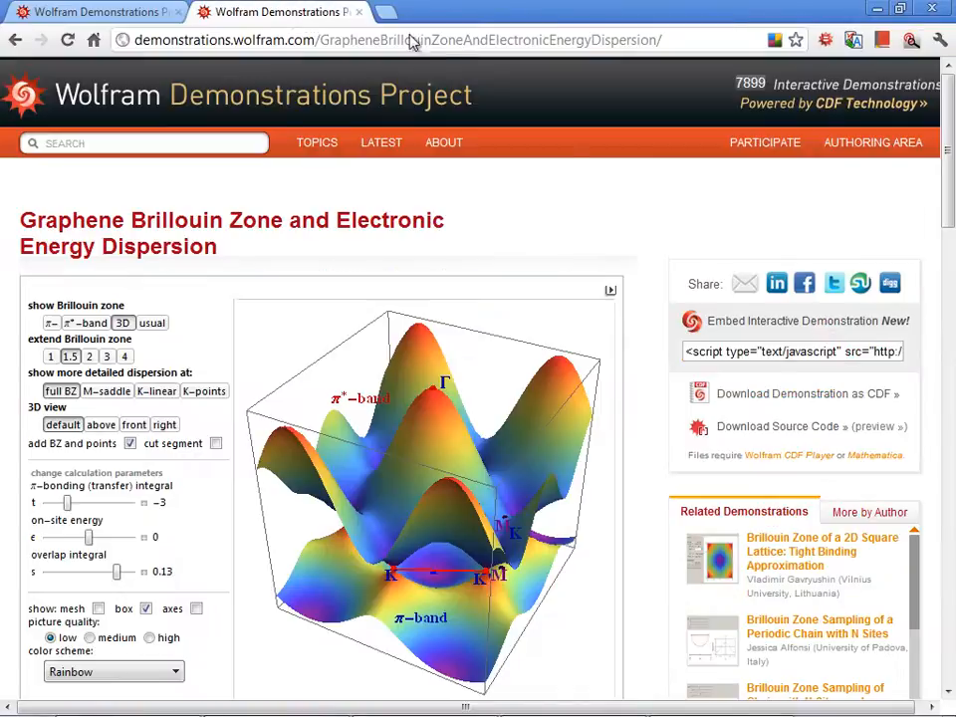
scroll("down", 3)
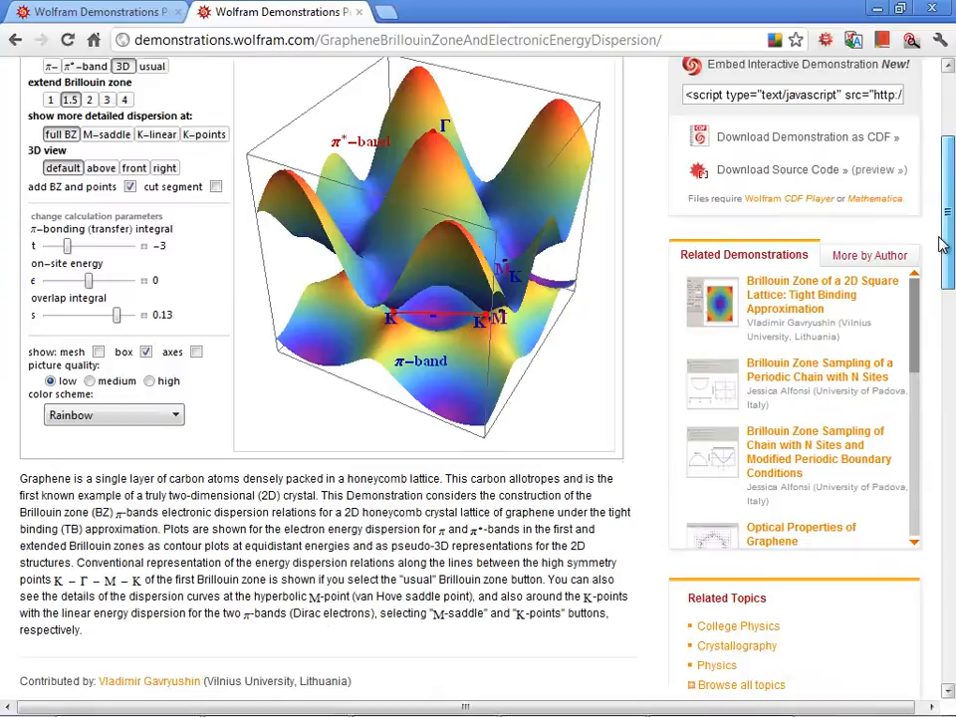
scroll("down", 3)
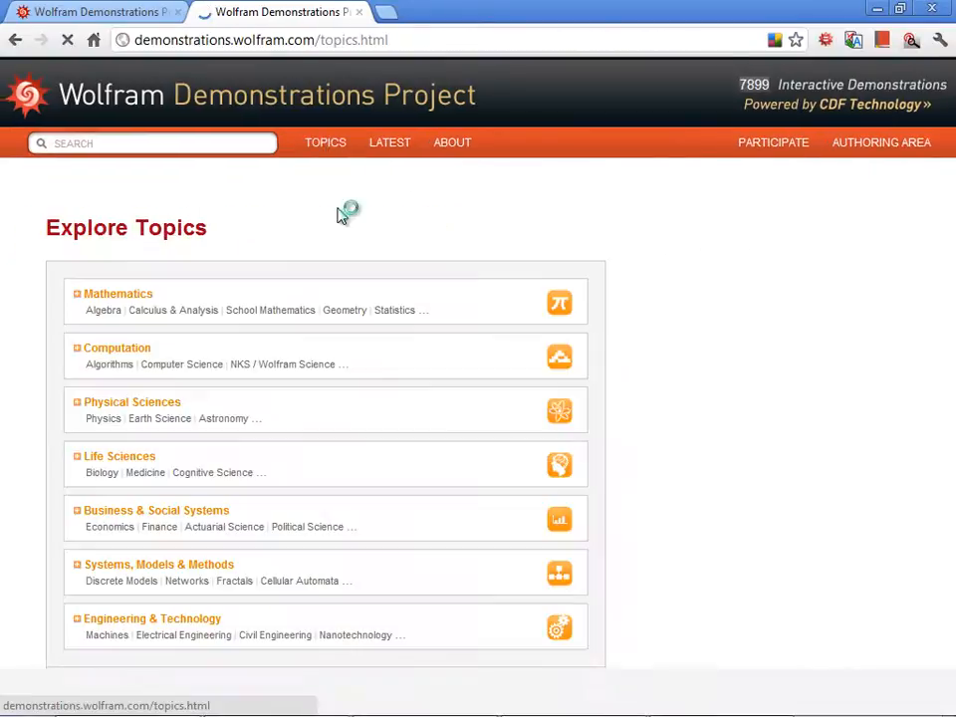
Step: Reach Perception under Life Sciences and launch the Random Ink Blot demonstration
left_click(118, 293)
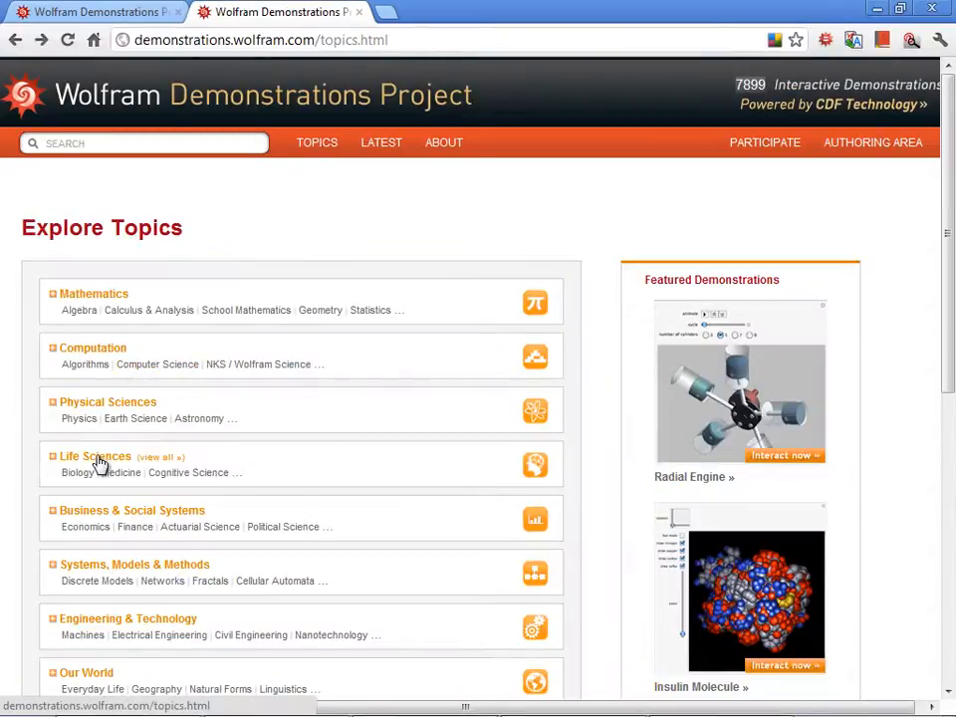
left_click(95, 456)
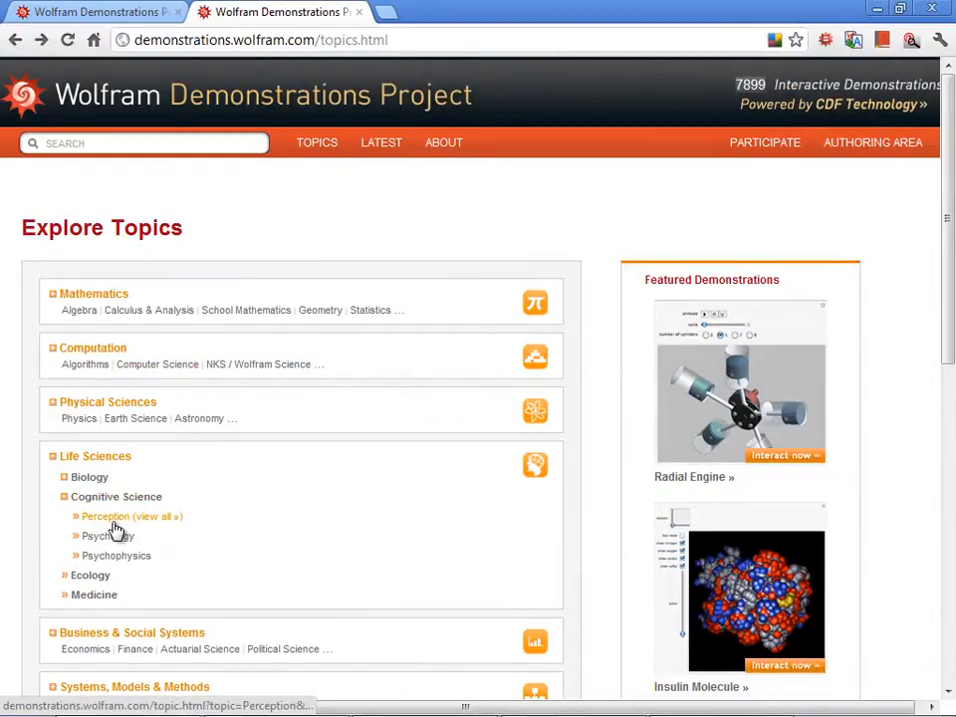
left_click(106, 516)
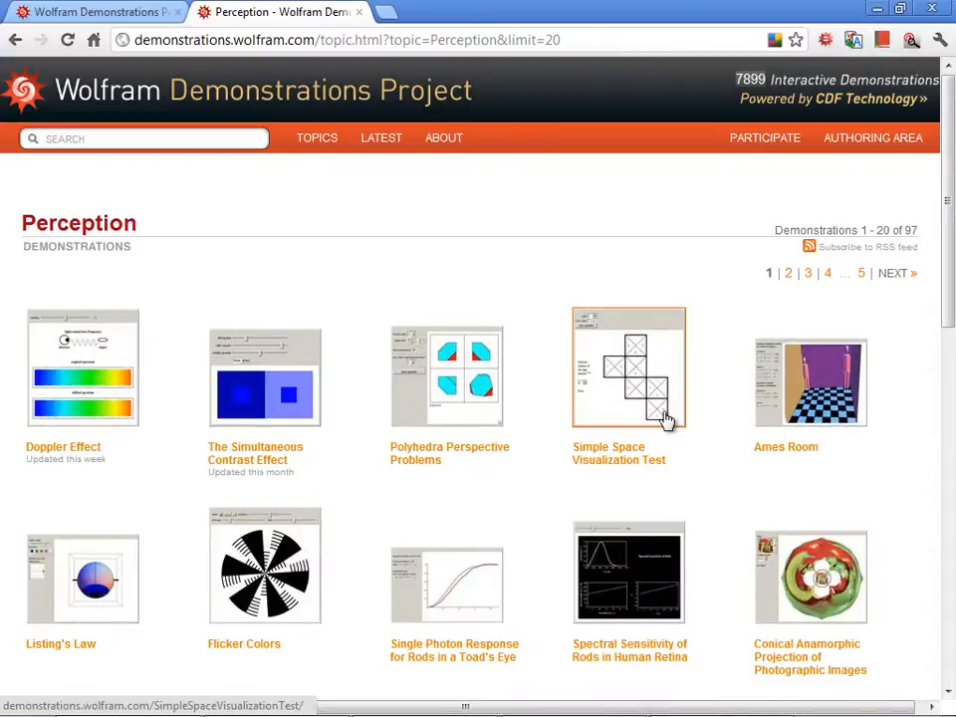
scroll("down", 3)
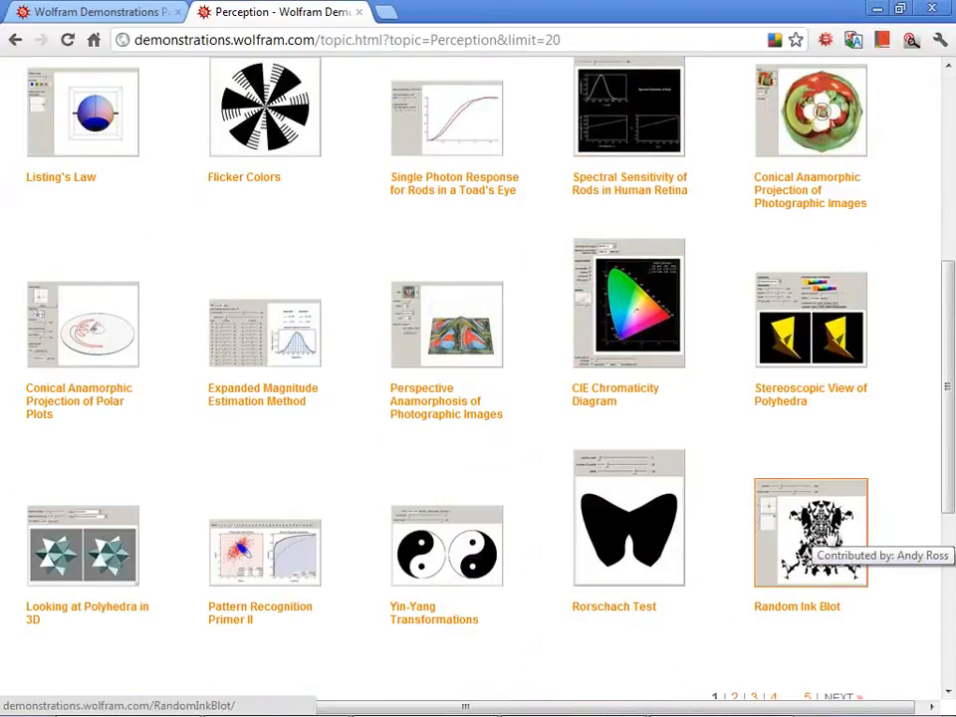
left_click(810, 530)
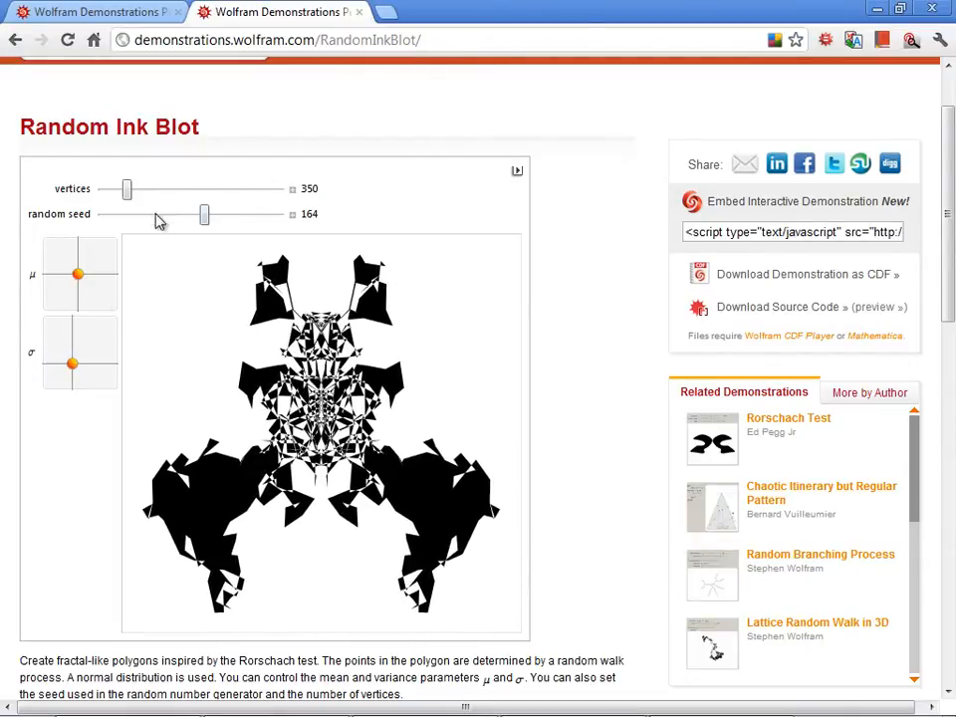
Step: Set 658 vertices, random seed −63 and a new μ value to reshape the ink blot
left_click_drag(127, 189, 147, 189)
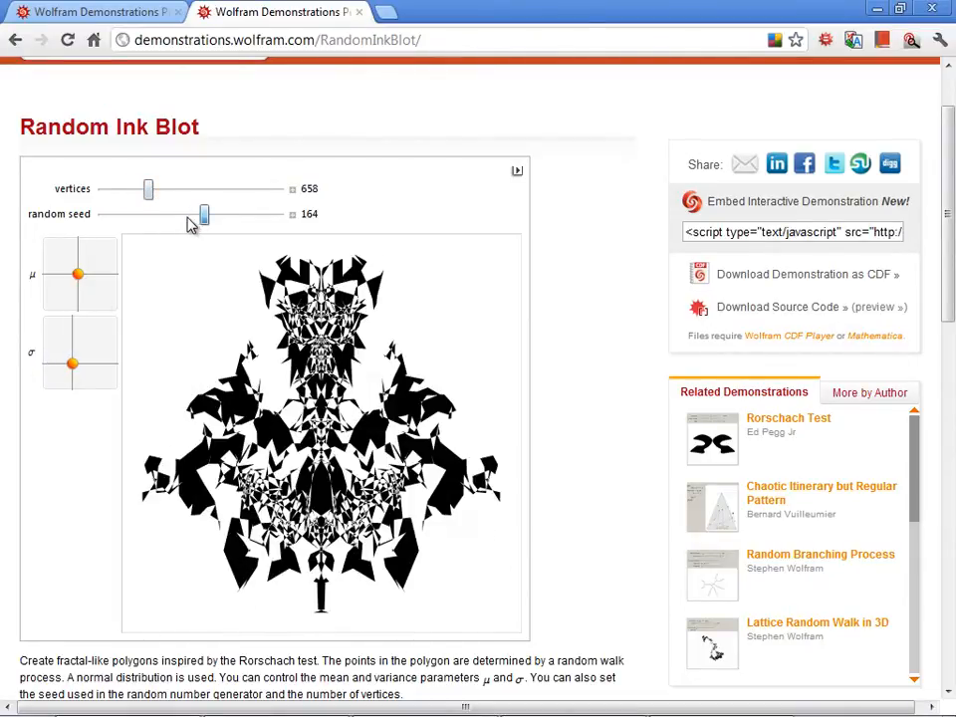
left_click_drag(203, 216, 183, 216)
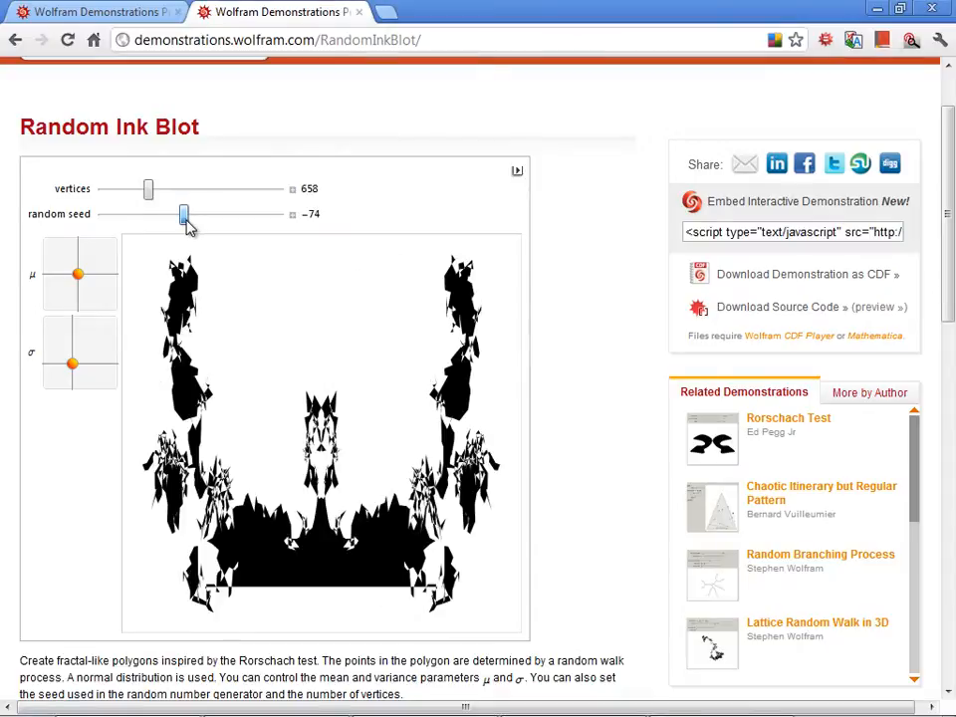
left_click_drag(184, 215, 185, 215)
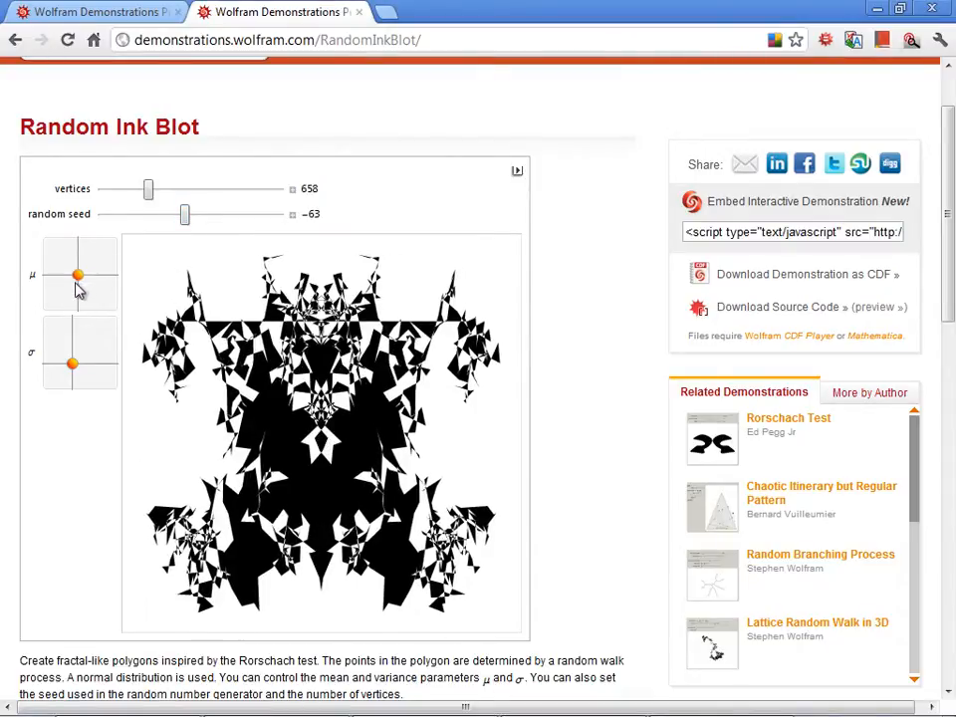
left_click_drag(78, 275, 77, 299)
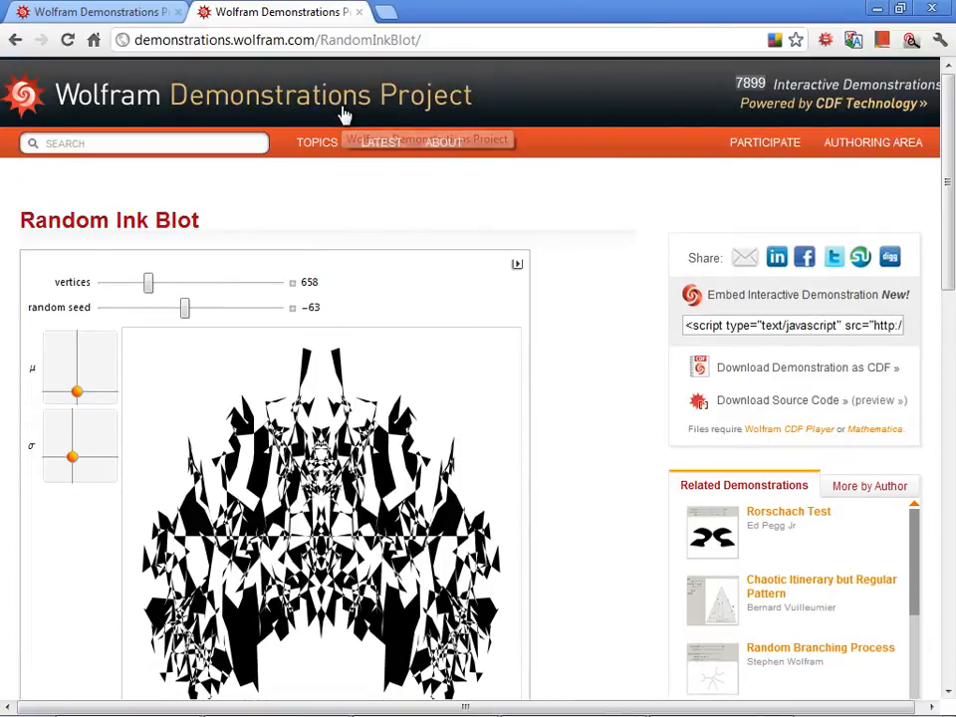
mouse_move(343, 109)
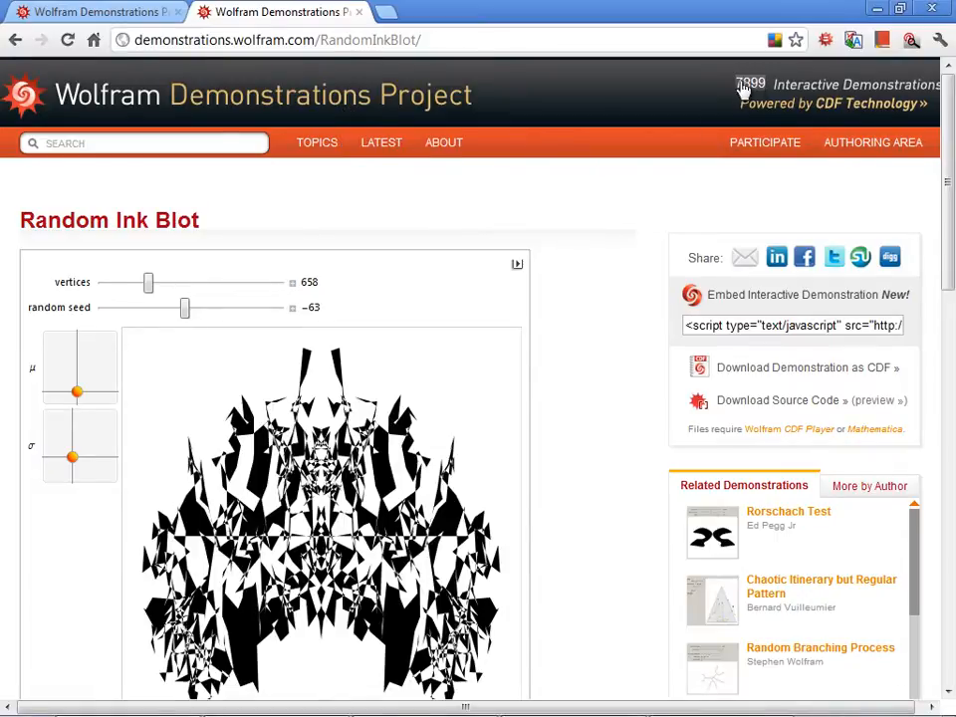
mouse_move(363, 96)
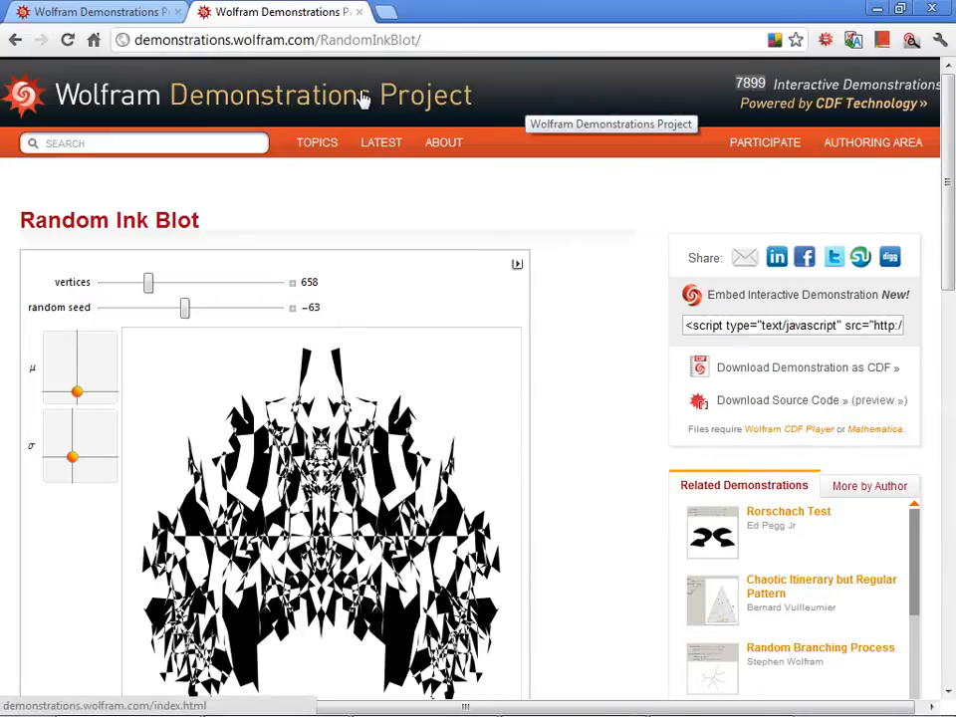